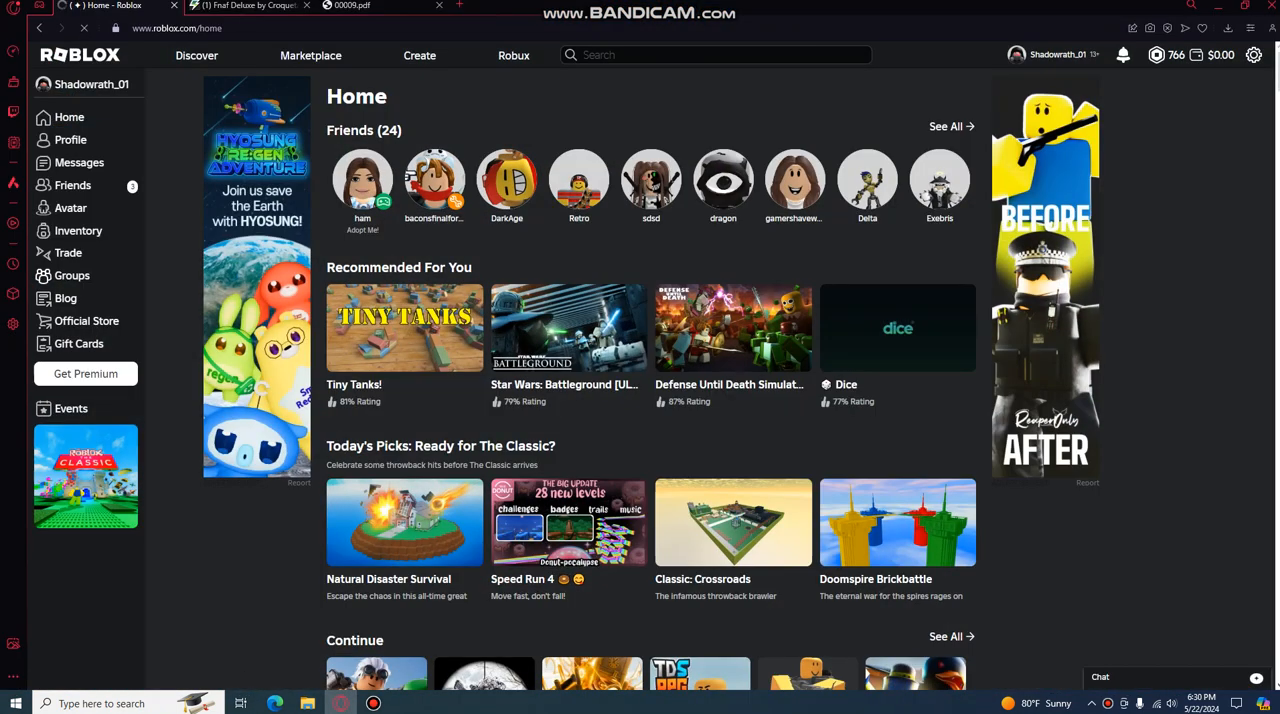
Open The 3 Blue Musketeers group from the Groups sidebar entry.
{"action": "left_click", "coordinate": [71, 275]}
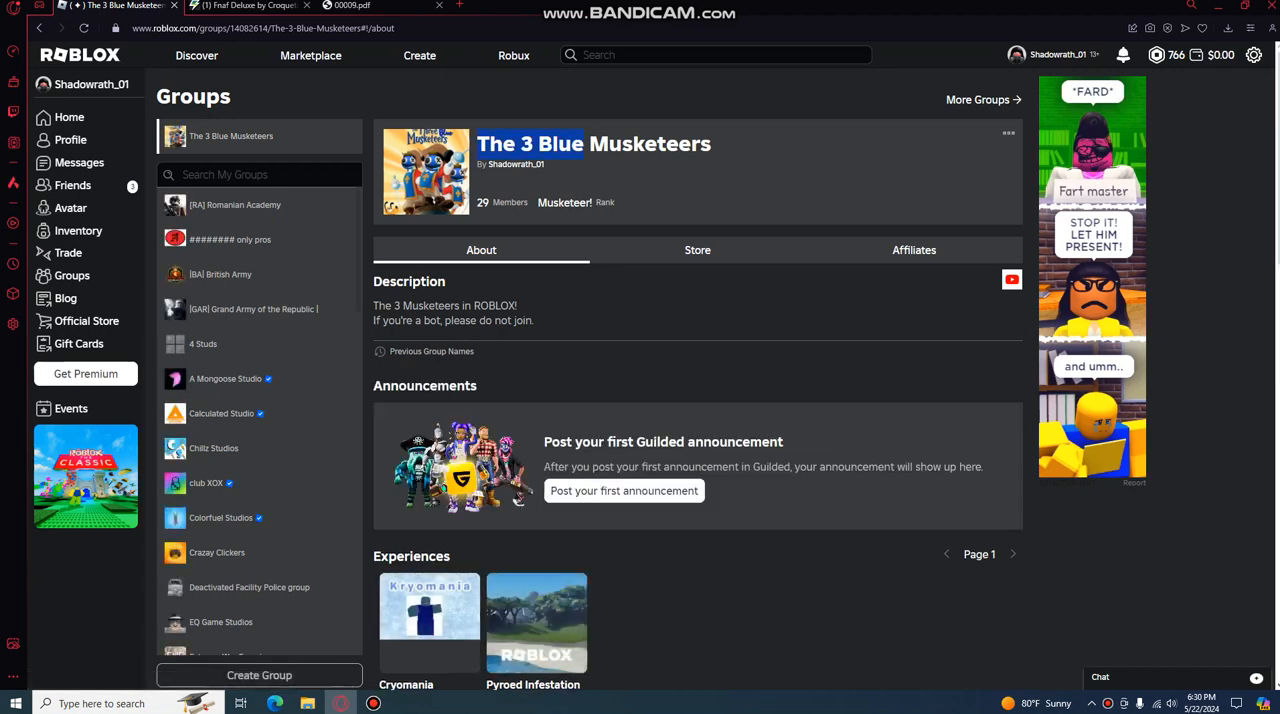
Scroll past Members and Social Links to read the older Wall posts from members and bots.
{"action": "scroll", "scroll_direction": "down", "scroll_amount": 3}
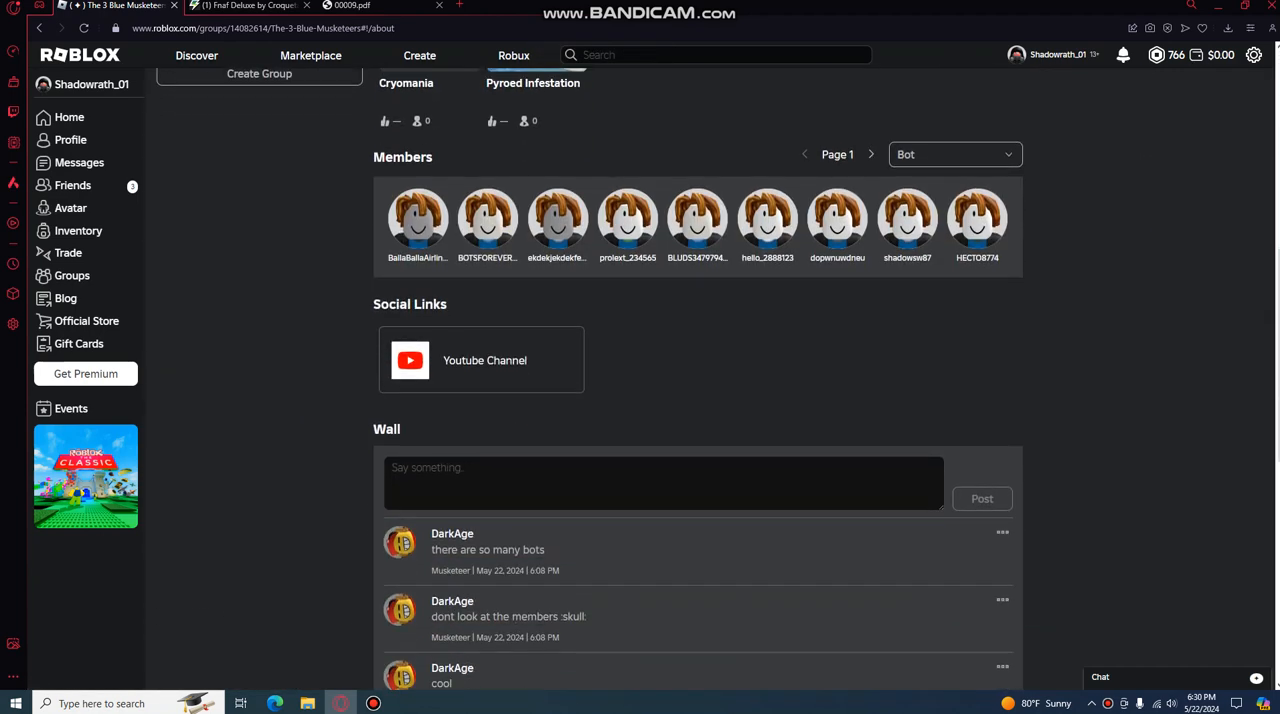
{"action": "scroll", "scroll_direction": "down", "scroll_amount": 3}
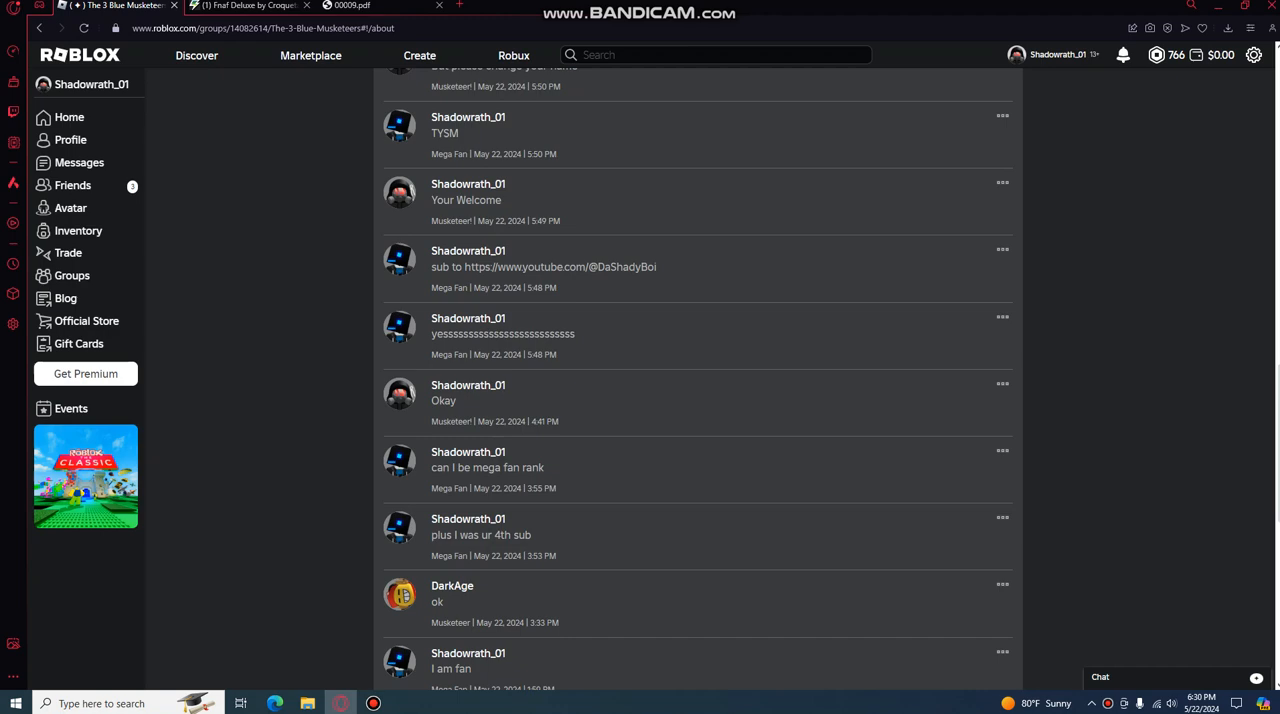
{"action": "scroll", "scroll_direction": "down", "scroll_amount": 3}
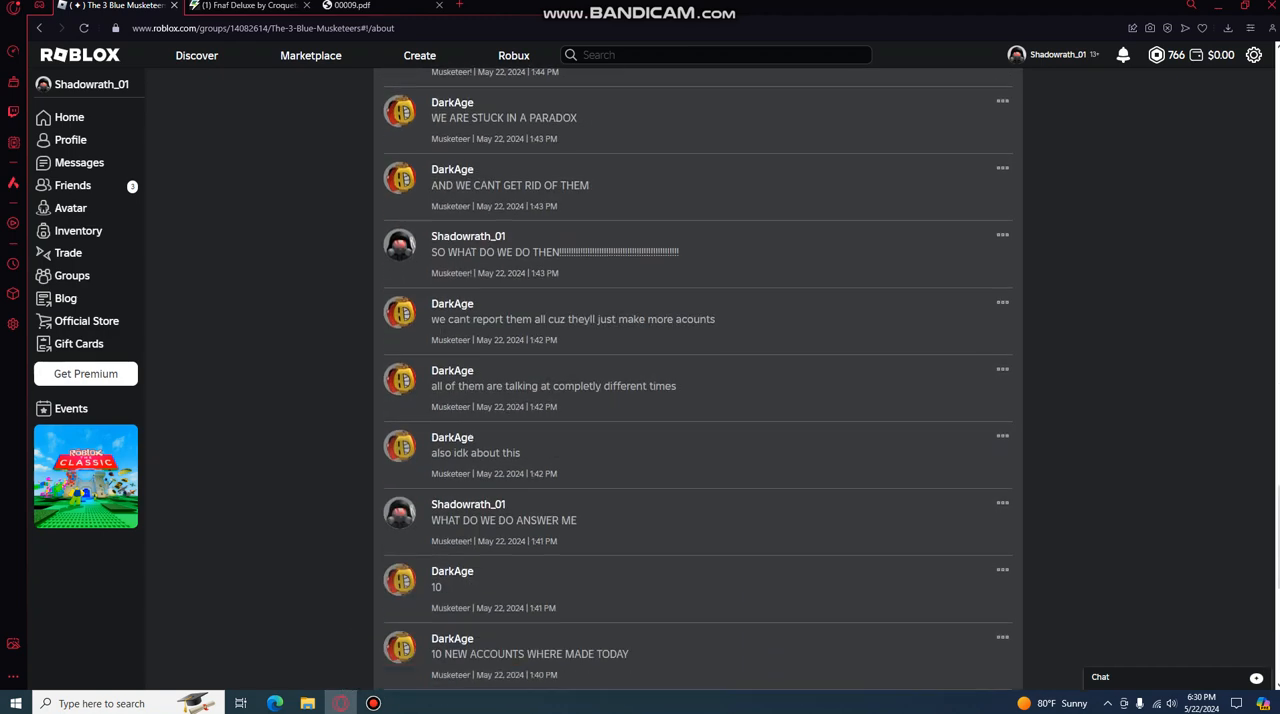
{"action": "scroll", "scroll_direction": "down", "scroll_amount": 3}
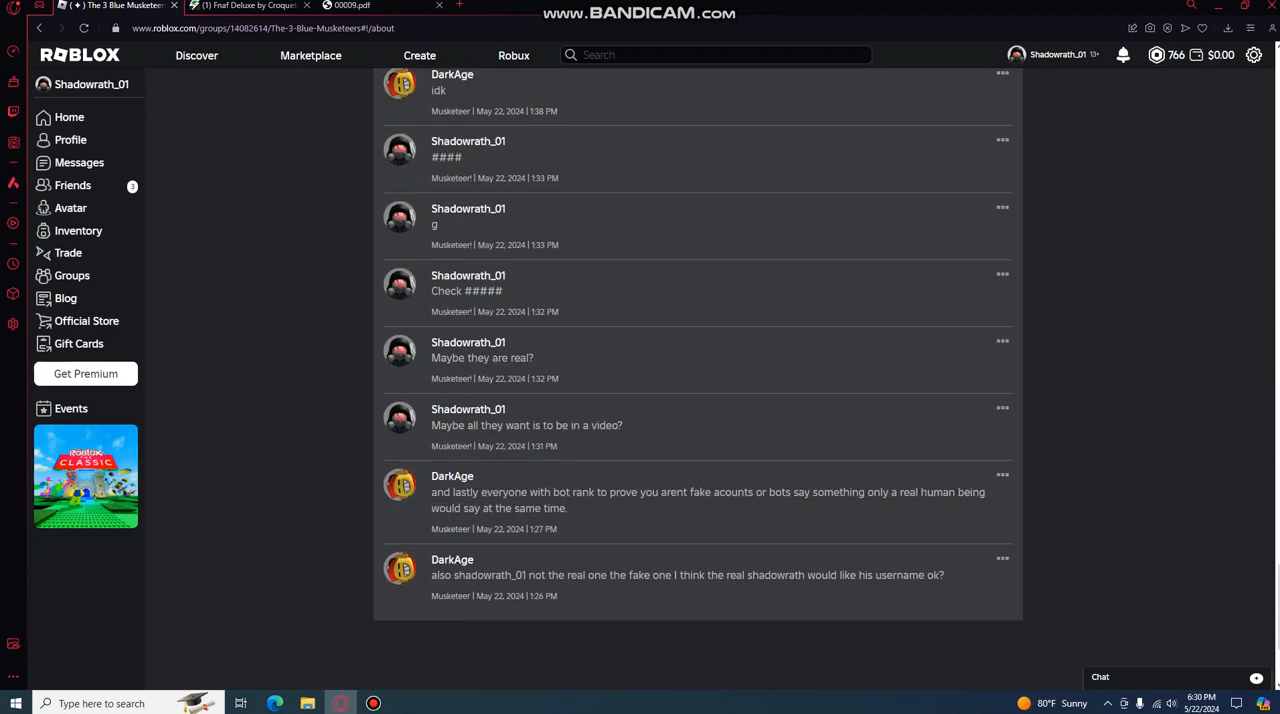
{"action": "scroll", "scroll_direction": "down", "scroll_amount": 3}
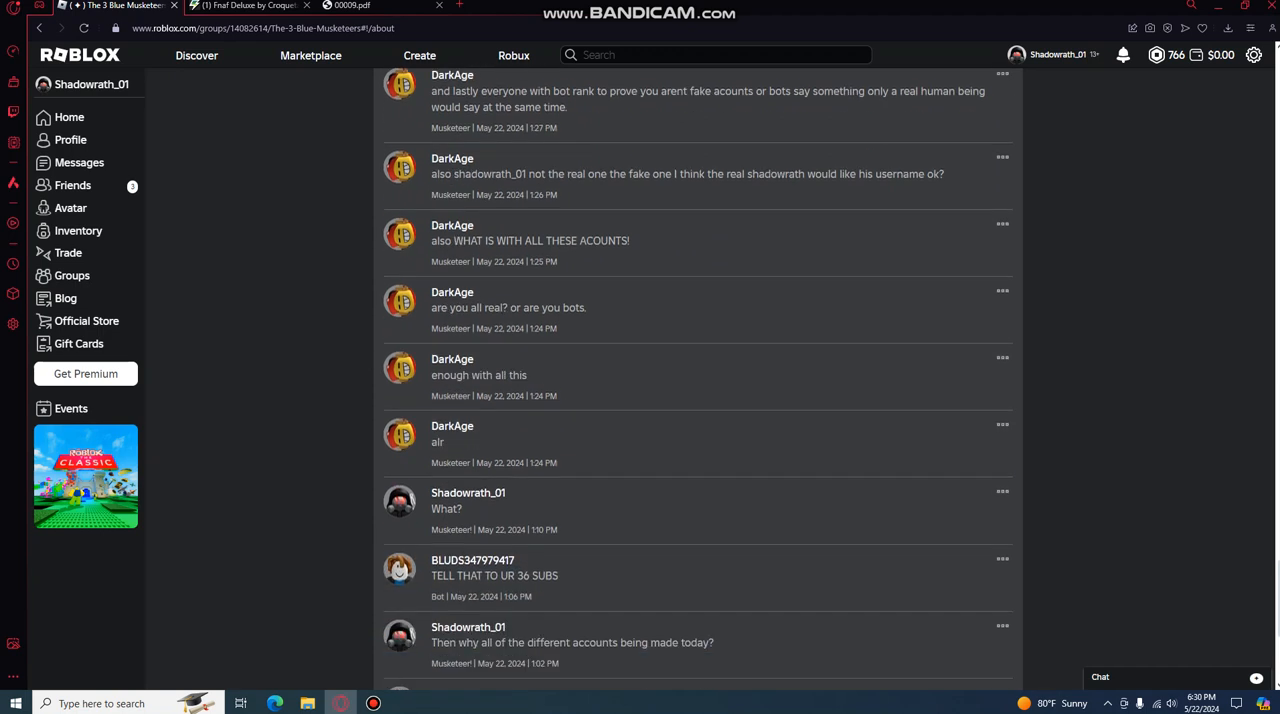
{"action": "scroll", "scroll_direction": "down", "scroll_amount": 3}
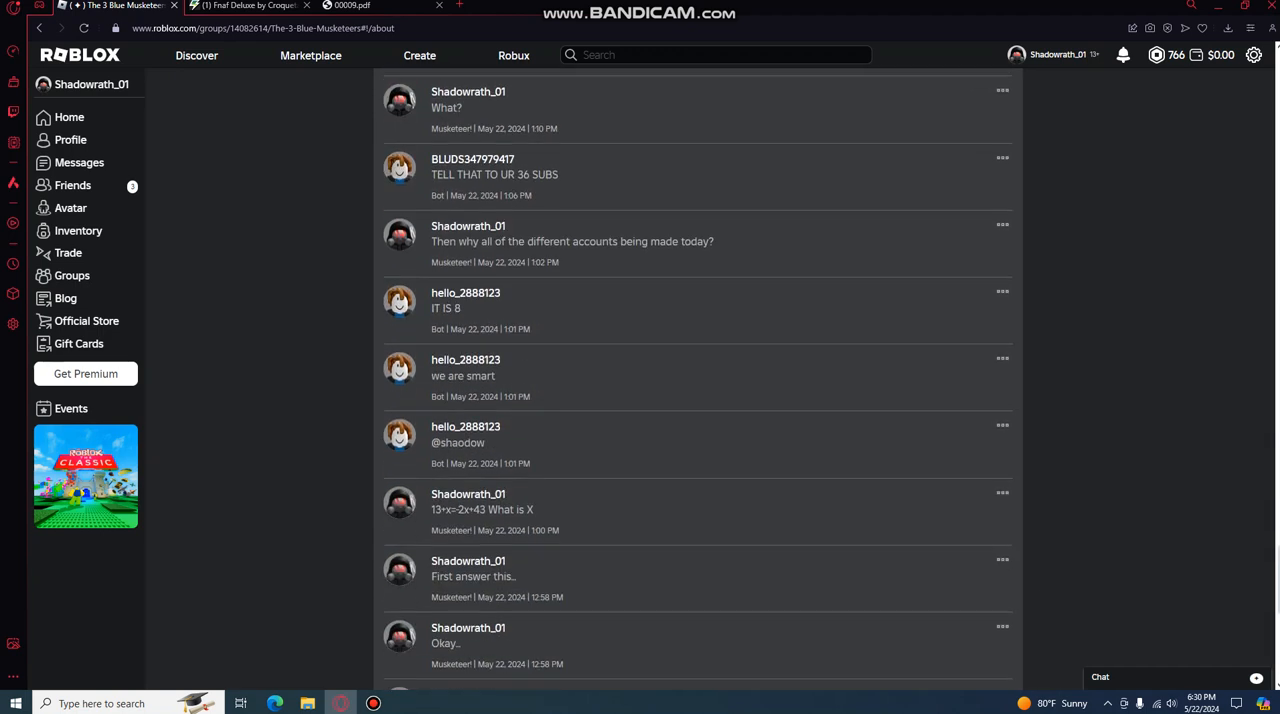
{"action": "scroll", "scroll_direction": "up", "scroll_amount": 3}
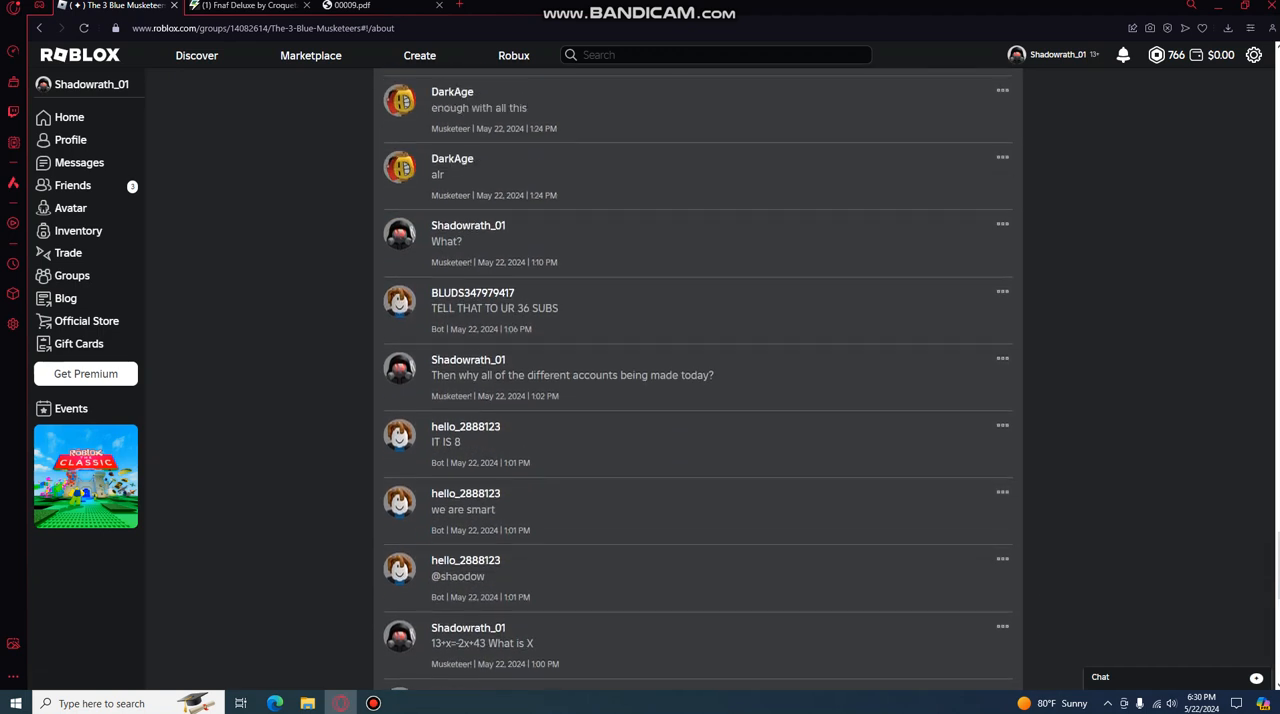
{"action": "scroll", "scroll_direction": "up", "scroll_amount": 3}
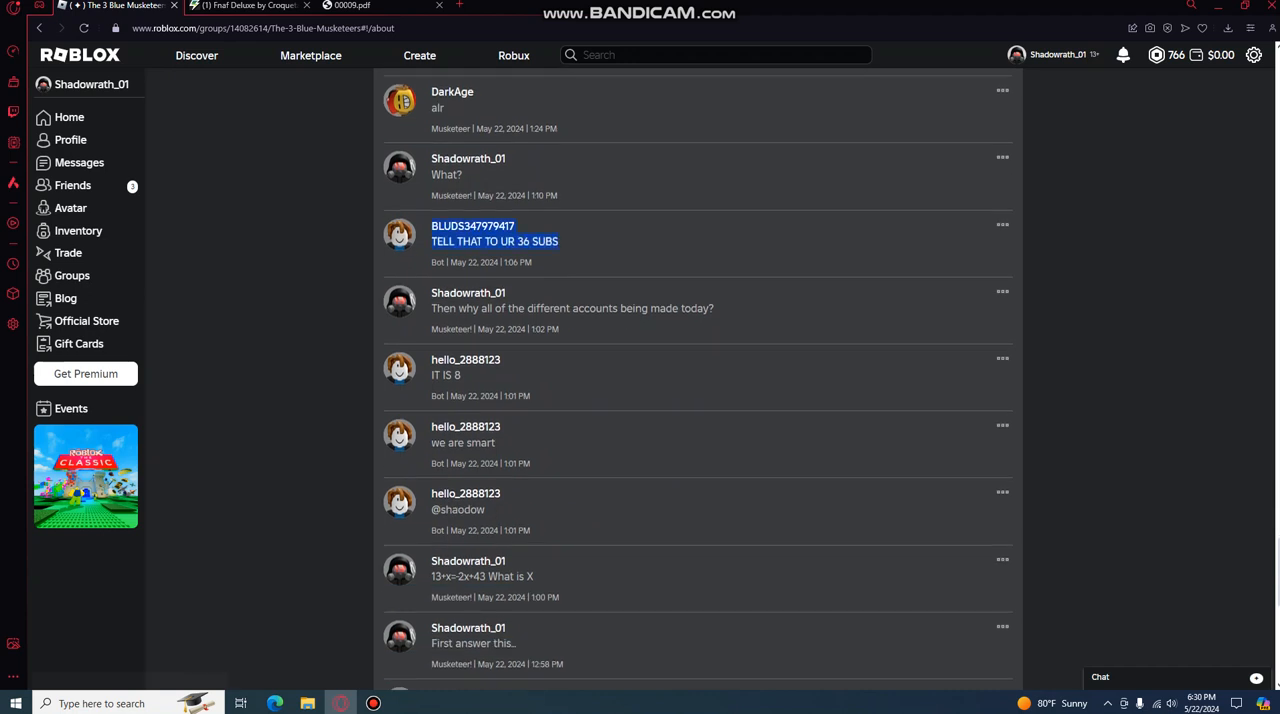
{"action": "scroll", "scroll_direction": "down", "scroll_amount": 3}
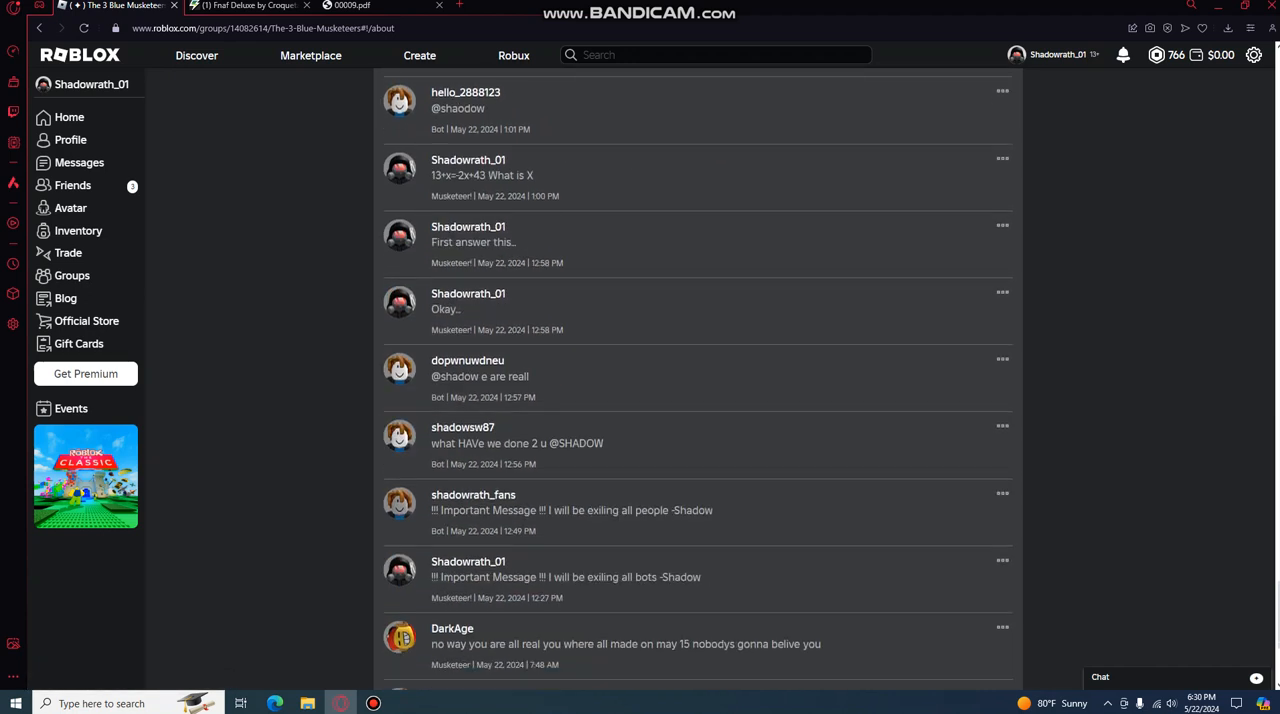
Select bot post text and scroll to the May 21 posts suggesting join approval.
{"action": "double_click", "coordinate": [479, 376]}
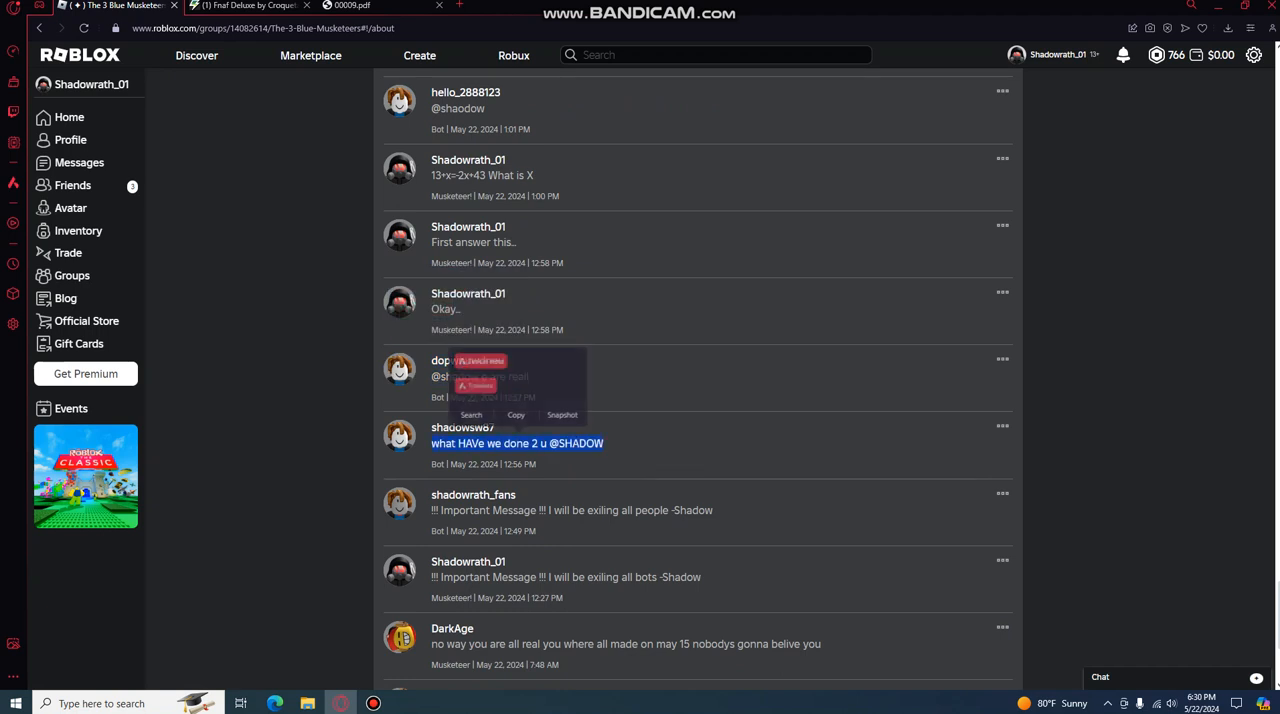
{"action": "scroll", "scroll_direction": "down", "scroll_amount": 3}
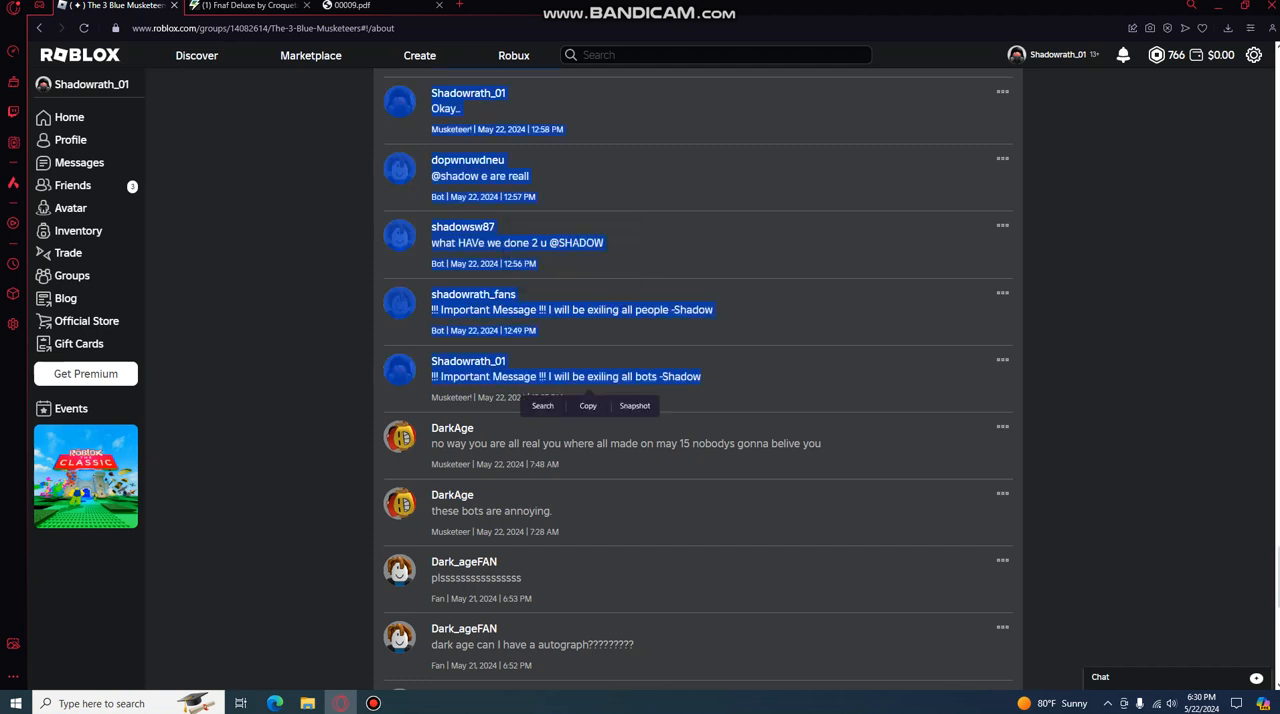
{"action": "scroll", "scroll_direction": "down", "scroll_amount": 3}
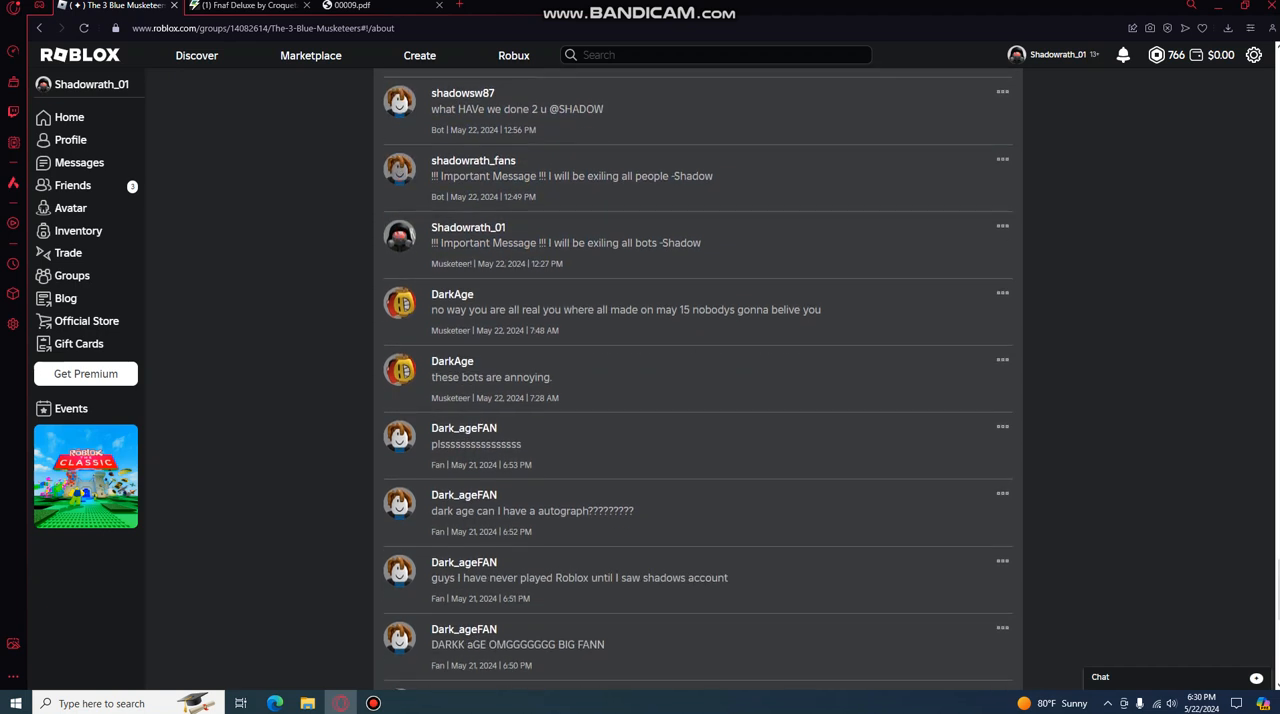
{"action": "right_click", "coordinate": [670, 242]}
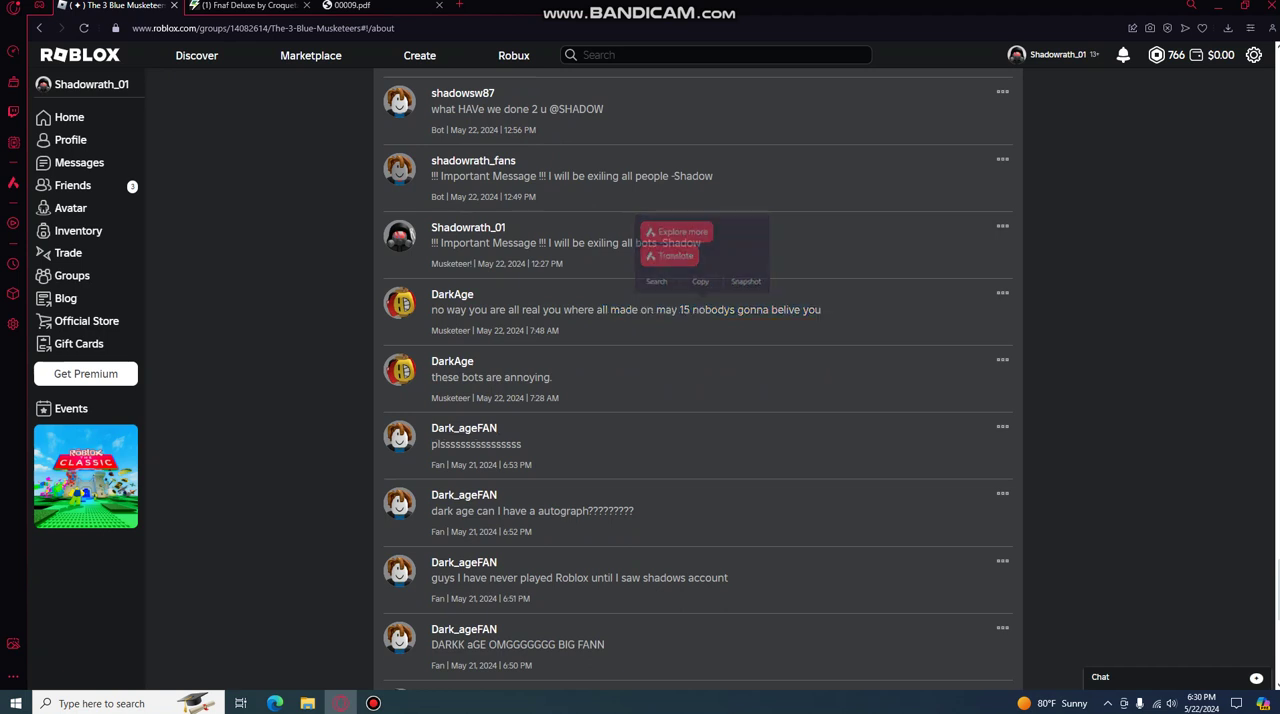
{"action": "scroll", "scroll_direction": "down", "scroll_amount": 3}
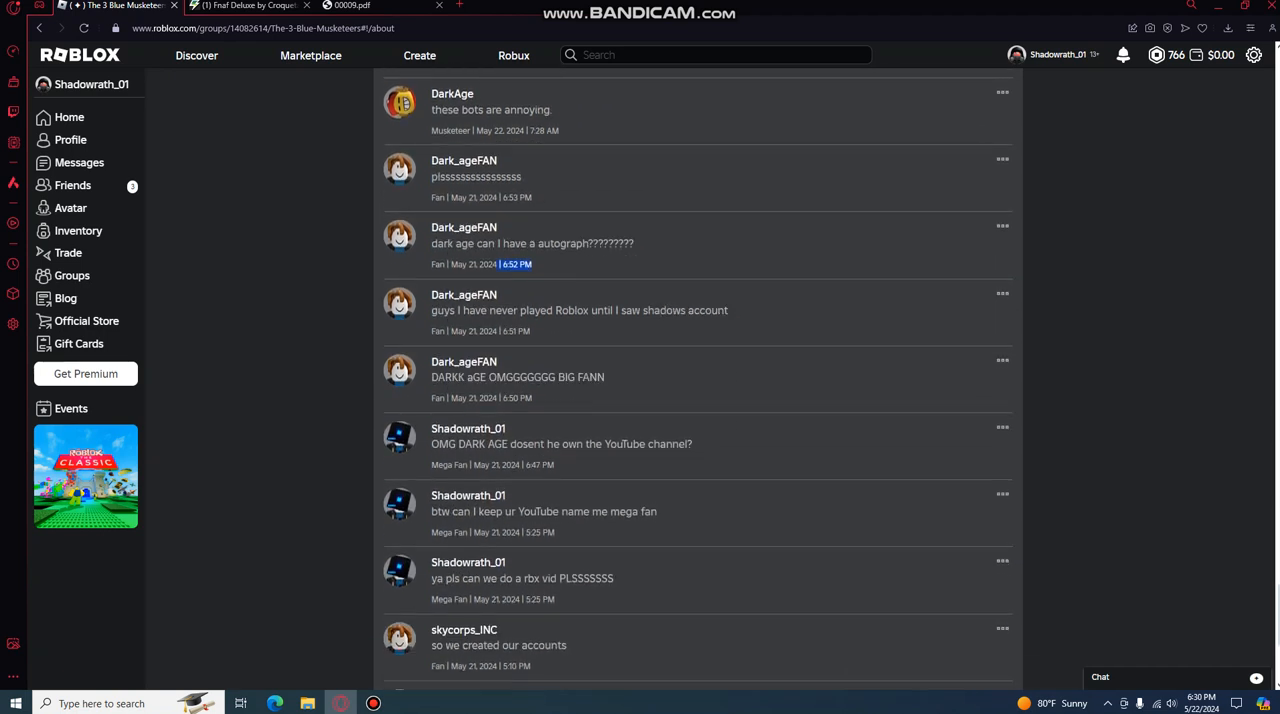
{"action": "double_click", "coordinate": [560, 444]}
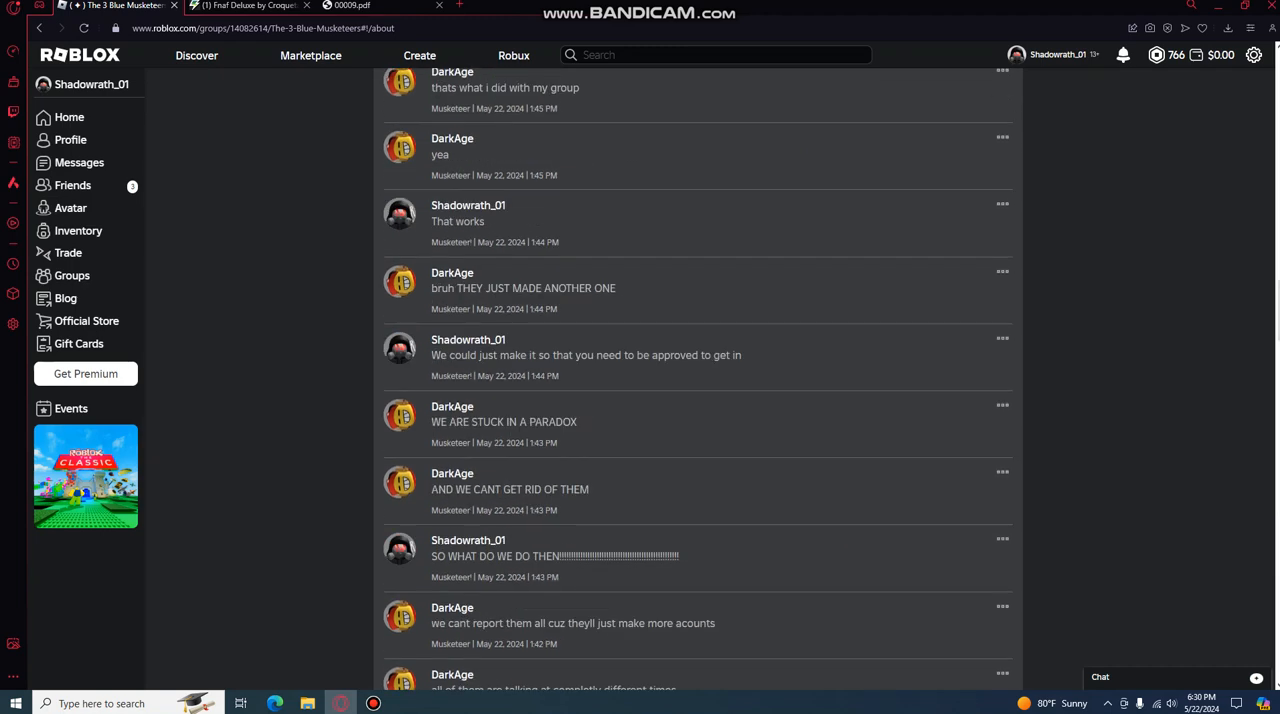
Return to Members and open the Bot rank dropdown showing 11 Bots and 13 Fans.
{"action": "scroll", "scroll_direction": "up", "scroll_amount": 3}
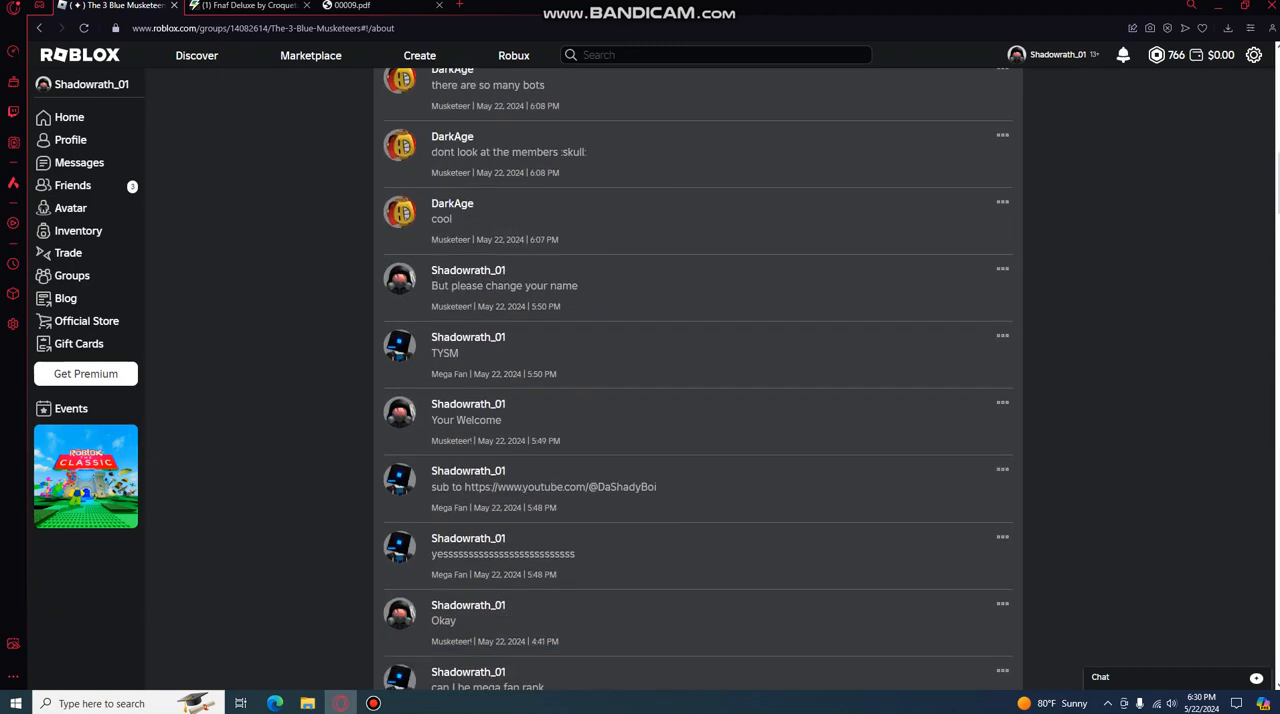
{"action": "scroll", "scroll_direction": "down", "scroll_amount": 3}
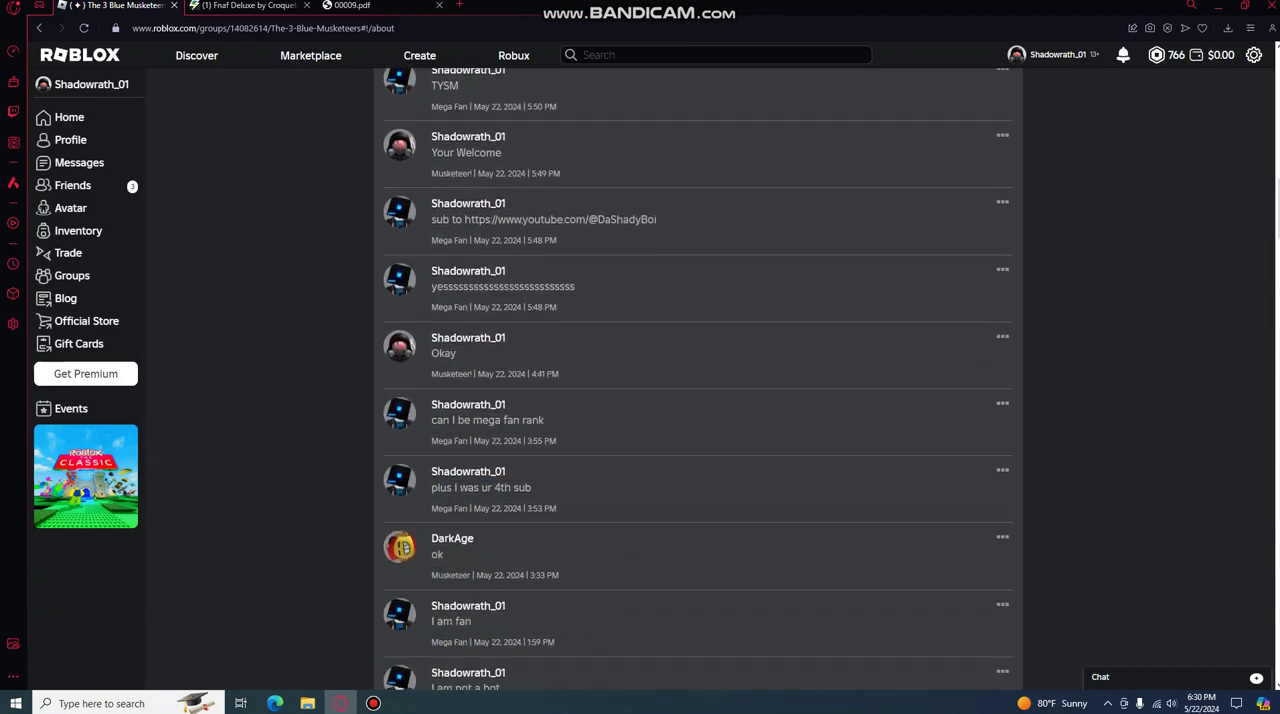
{"action": "scroll", "scroll_direction": "up", "scroll_amount": 3}
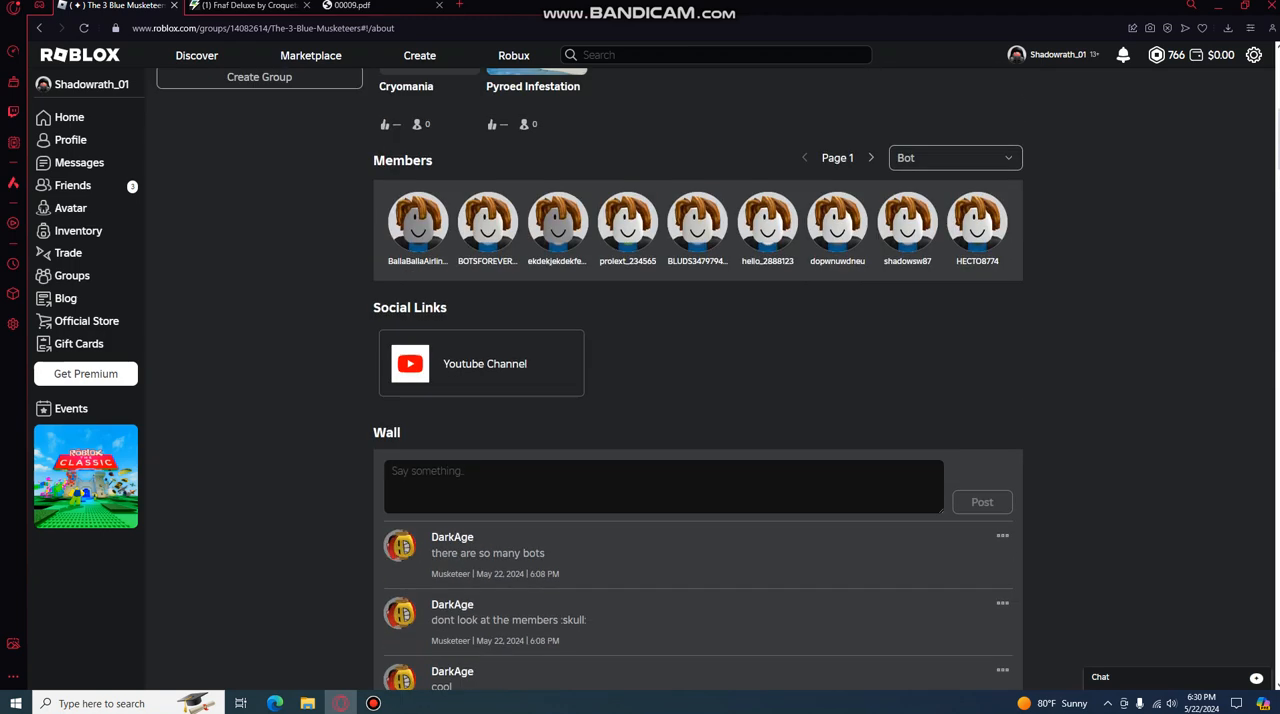
{"action": "left_click", "coordinate": [953, 157]}
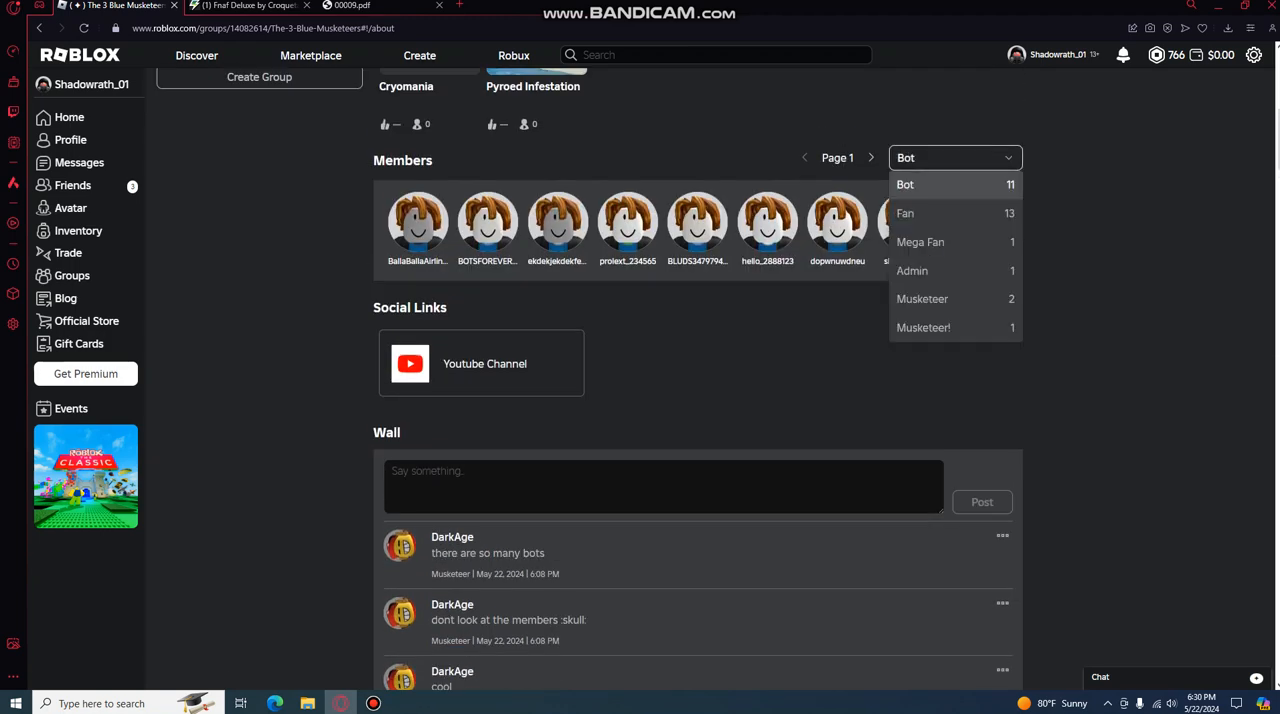